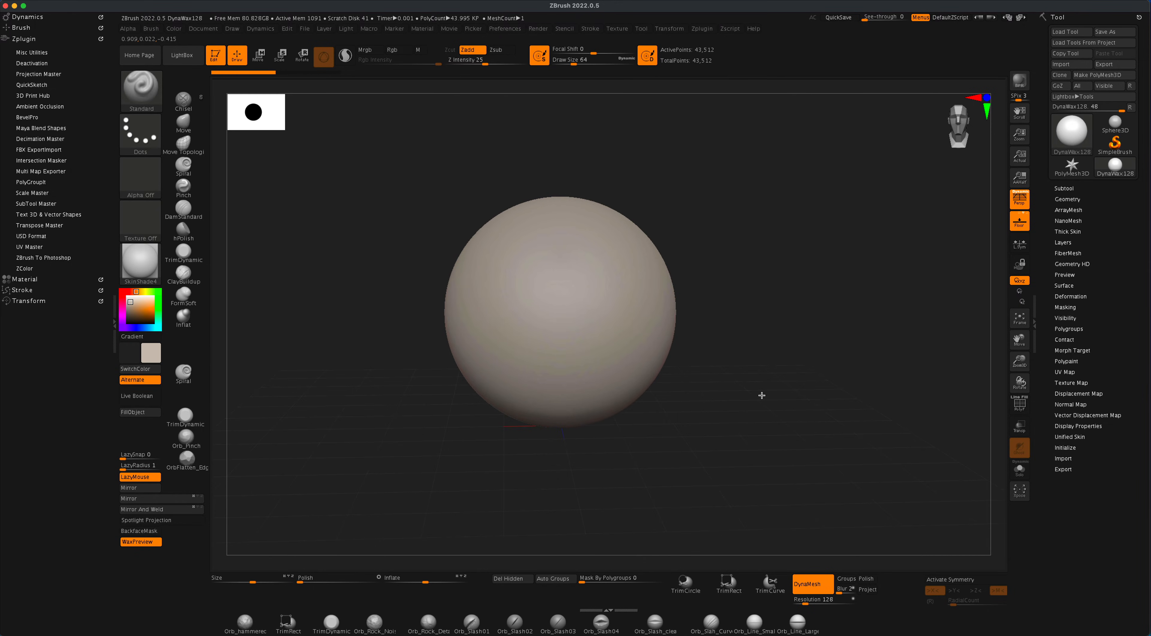
Load the DynaWax128.ZPR project fresh, confirming the close of the current project.
{"action": "left_click", "coordinate": [142, 90]}
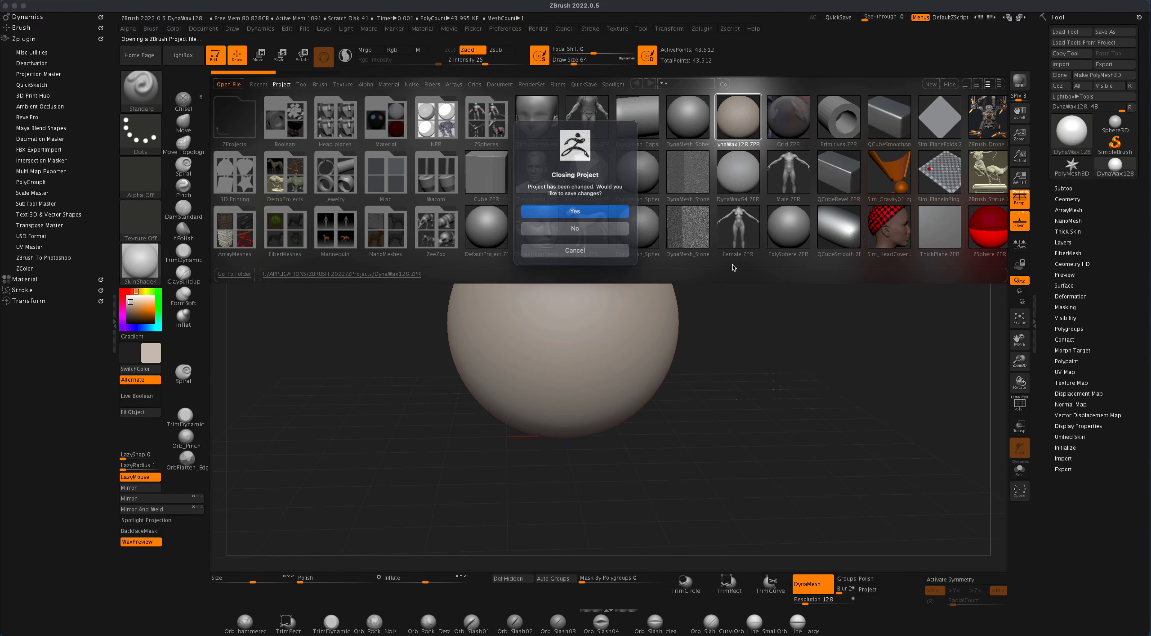
{"action": "left_click", "coordinate": [575, 211]}
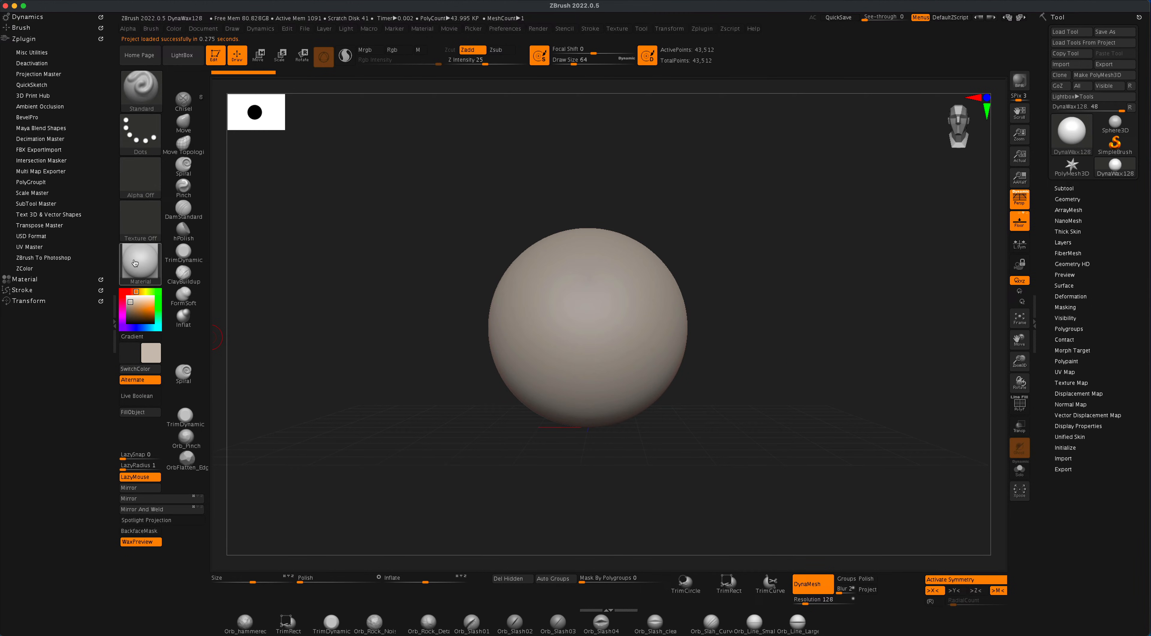
Apply the ZMetal MatCap to the sphere and tint its base colour pale blue.
{"action": "left_click", "coordinate": [141, 261]}
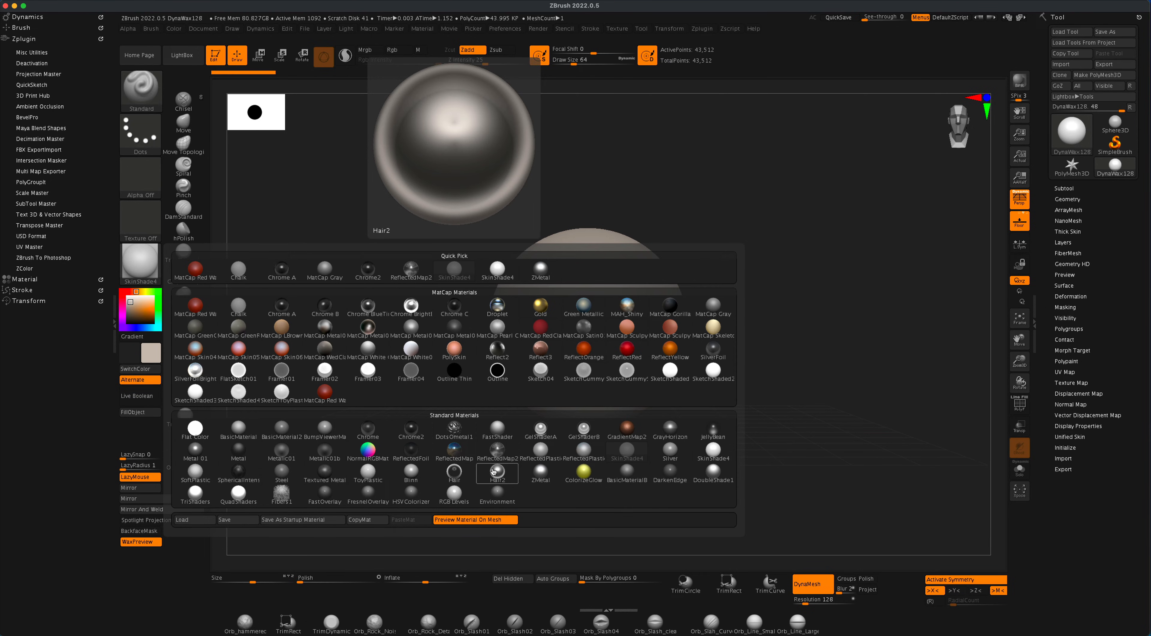
{"action": "left_click", "coordinate": [541, 471]}
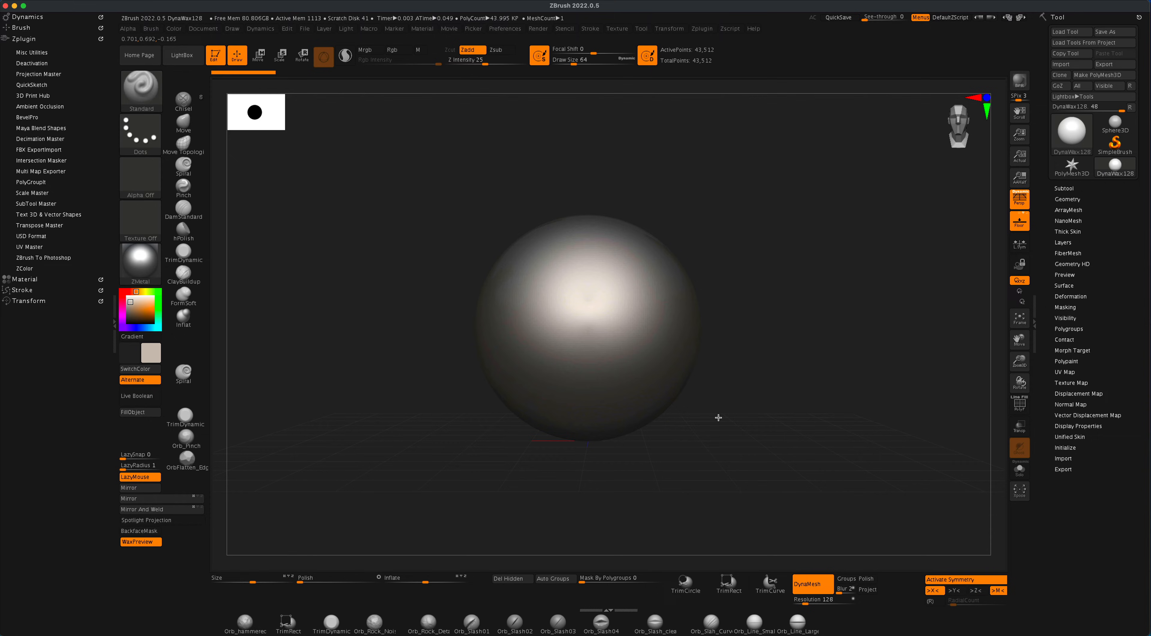
{"action": "left_click", "coordinate": [138, 326]}
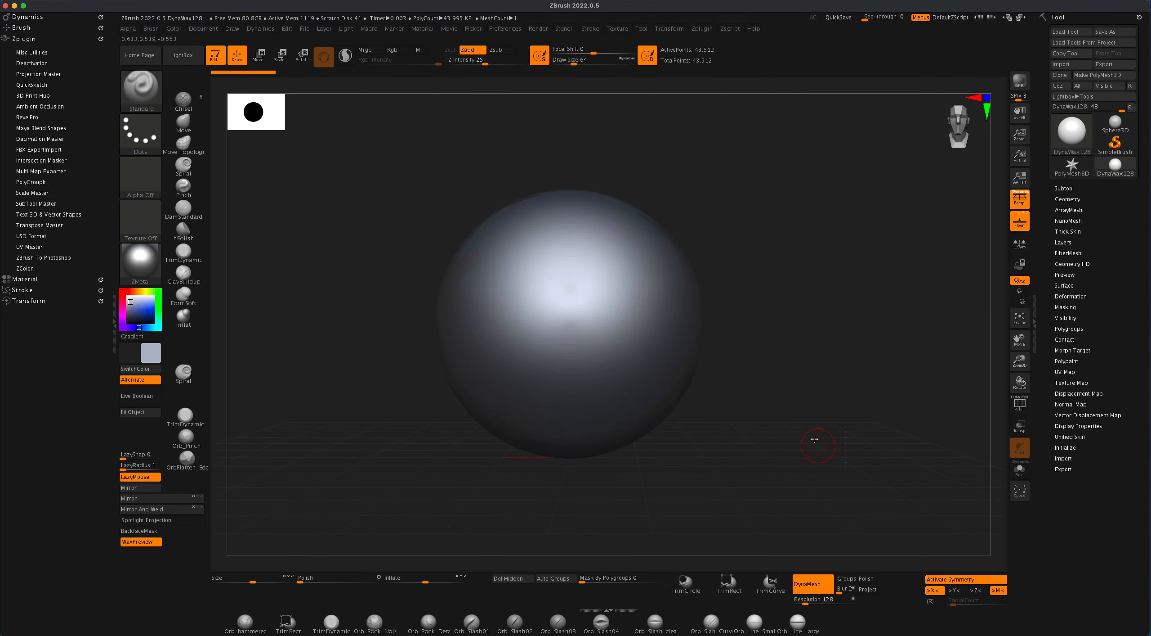
{"action": "mouse_move", "coordinate": [796, 567]}
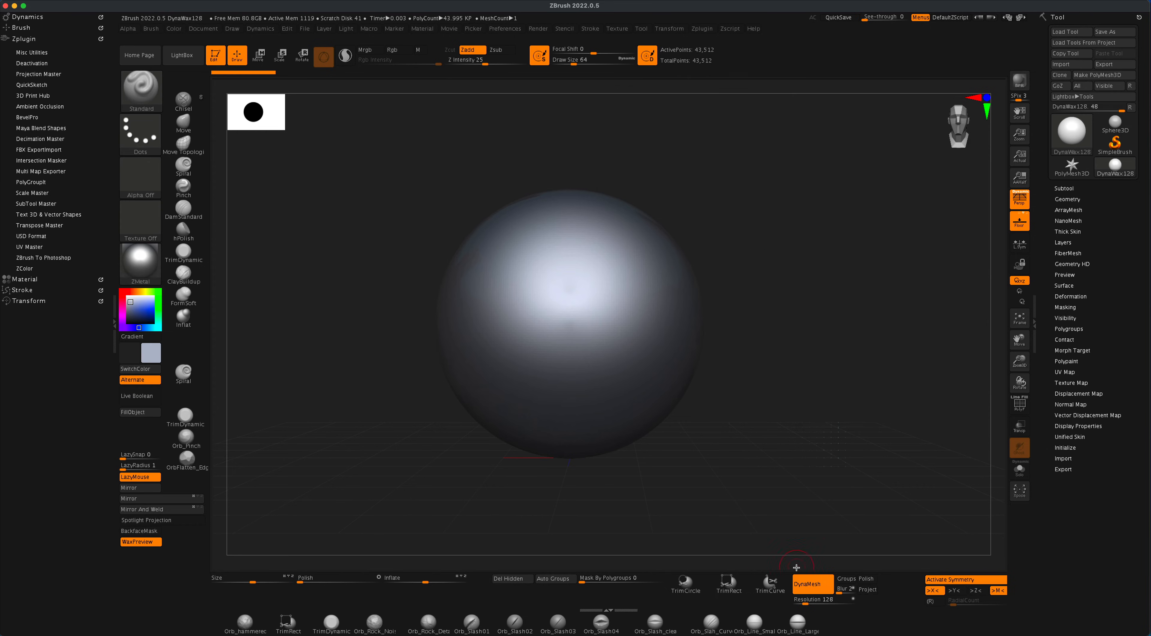
{"action": "mouse_move", "coordinate": [813, 599]}
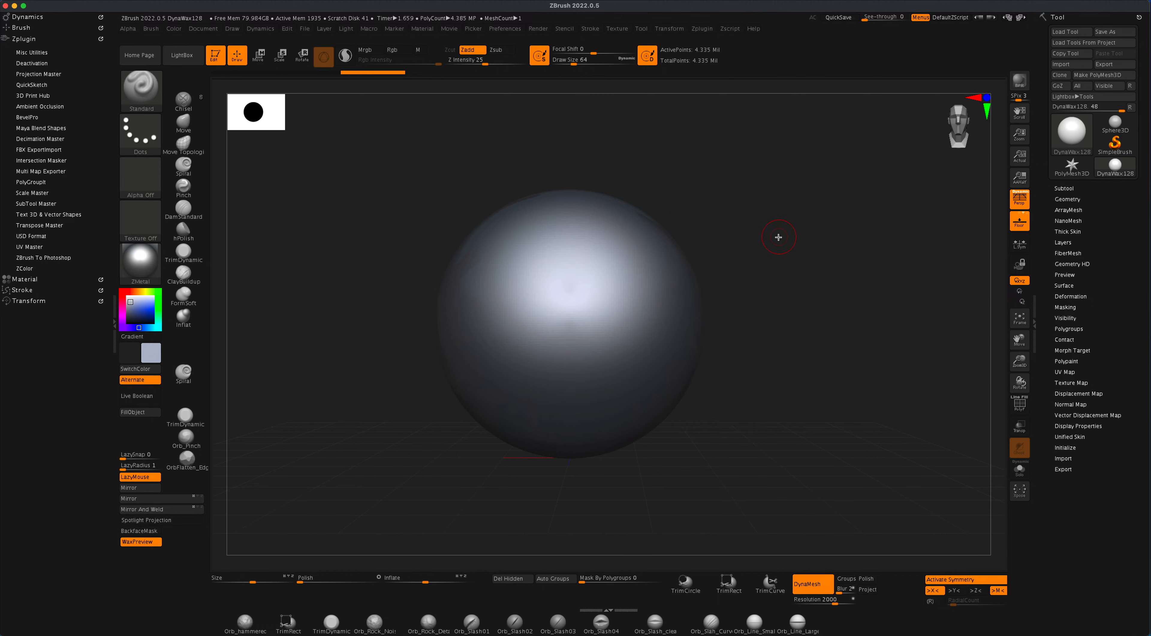
DynaMesh the sphere at resolution 2000 for about 4.3 million points.
{"action": "left_click", "coordinate": [184, 99]}
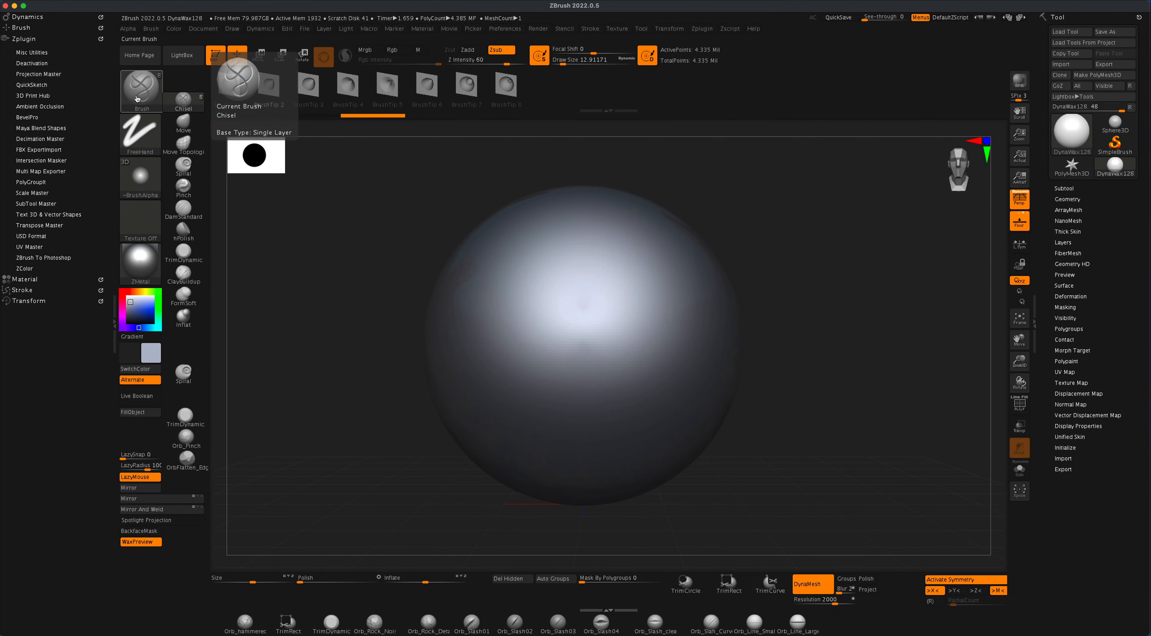
Select the Chisel brush for subtractive carving at Z Intensity 60.
{"action": "left_click", "coordinate": [141, 90]}
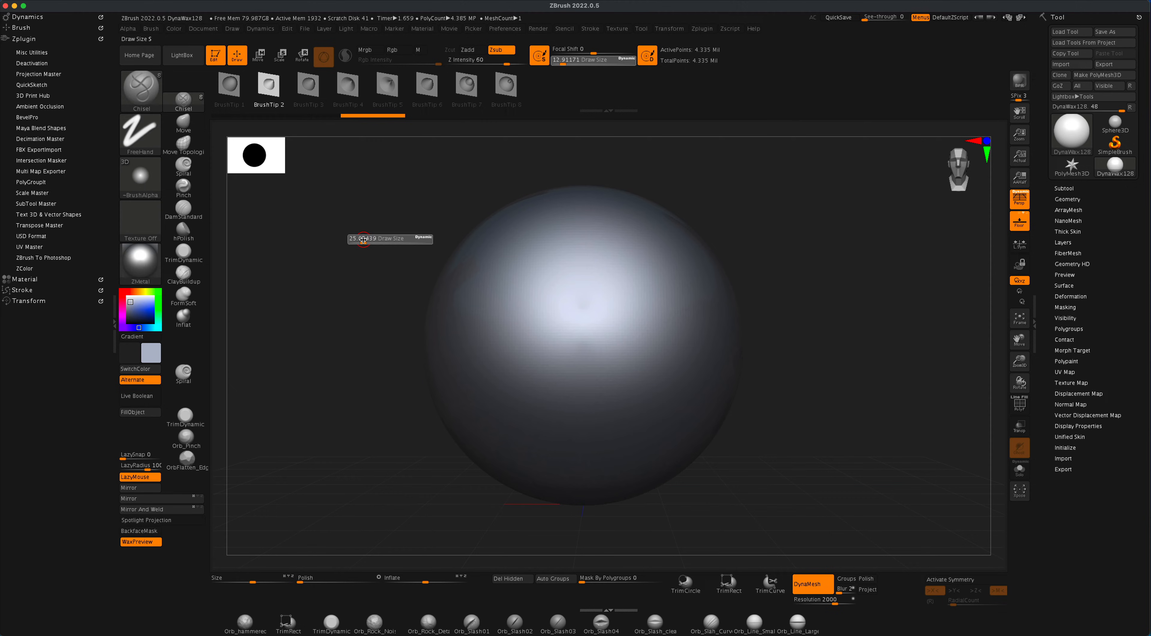
Enlarge the draw size and carve test panel-line grooves into the sphere, inspecting them from the side.
{"action": "left_click_drag", "start_coordinate": [529, 253], "coordinate": [529, 403]}
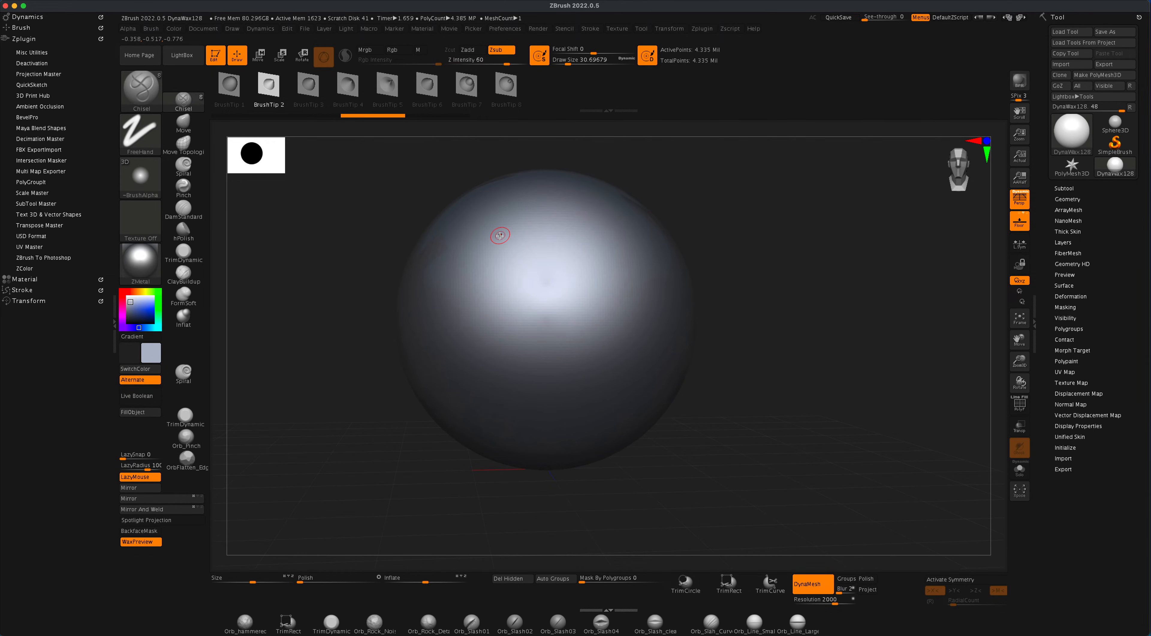
{"action": "left_click_drag", "start_coordinate": [500, 235], "coordinate": [494, 378]}
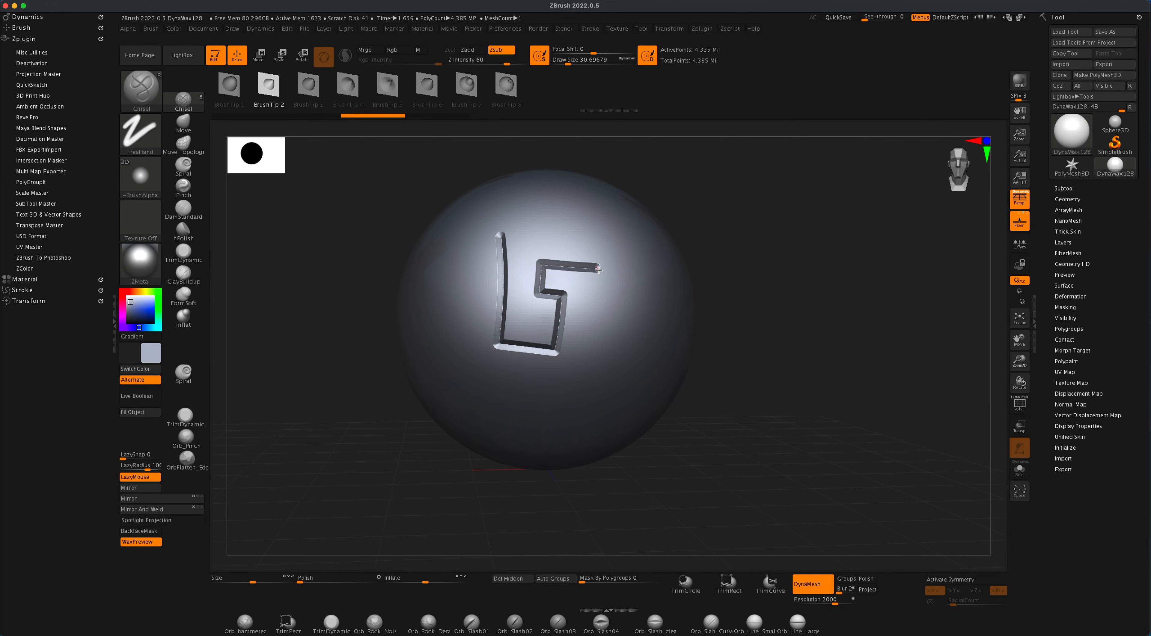
{"action": "left_click_drag", "start_coordinate": [595, 268], "coordinate": [588, 360]}
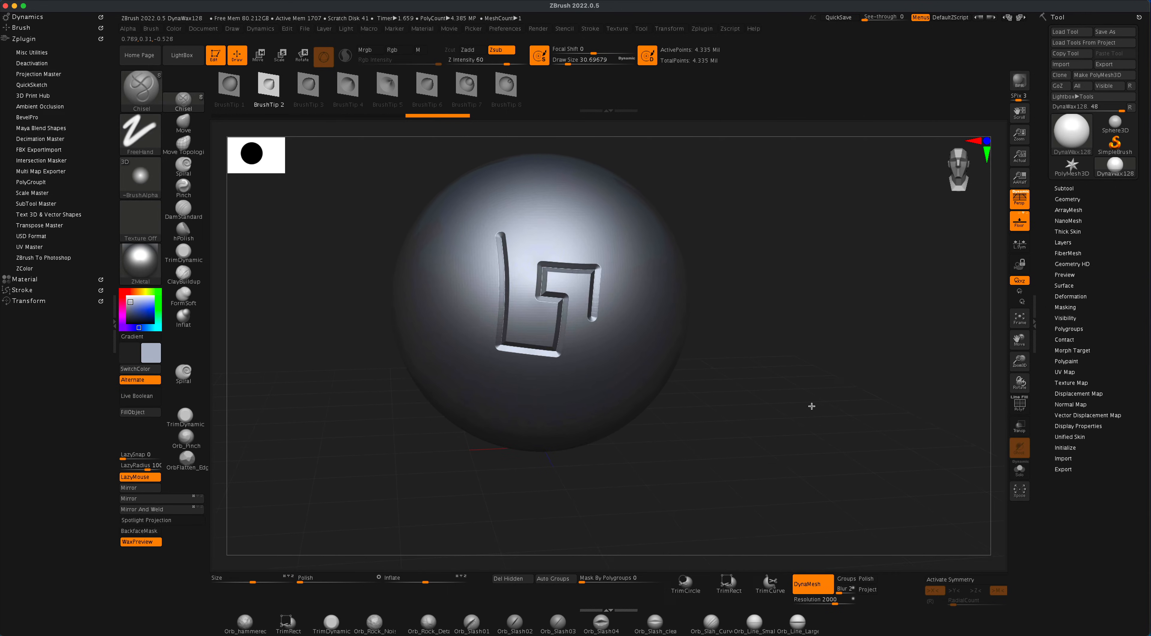
{"action": "left_click_drag", "start_coordinate": [812, 406], "coordinate": [828, 397]}
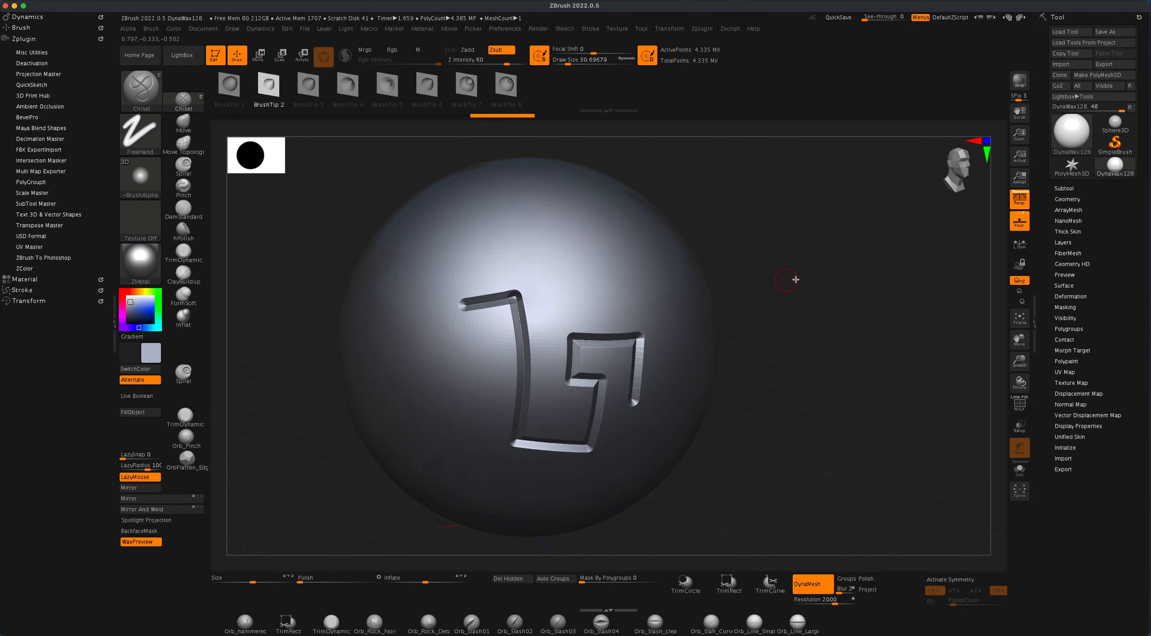
{"action": "left_click_drag", "start_coordinate": [792, 279], "coordinate": [808, 294]}
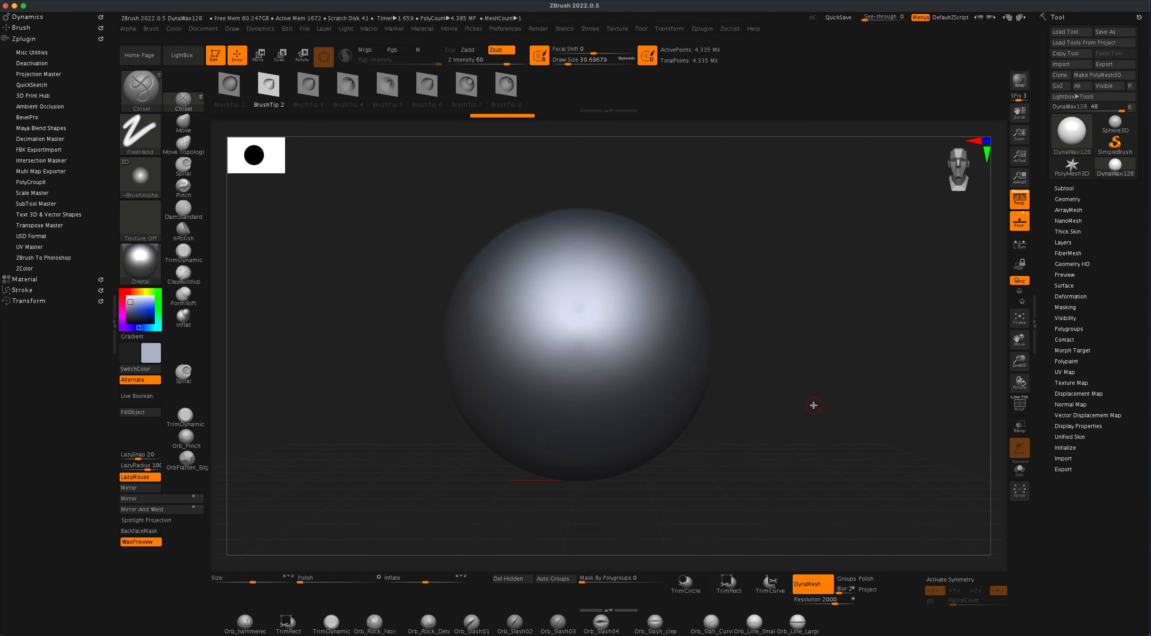
{"action": "mouse_move", "coordinate": [1070, 348]}
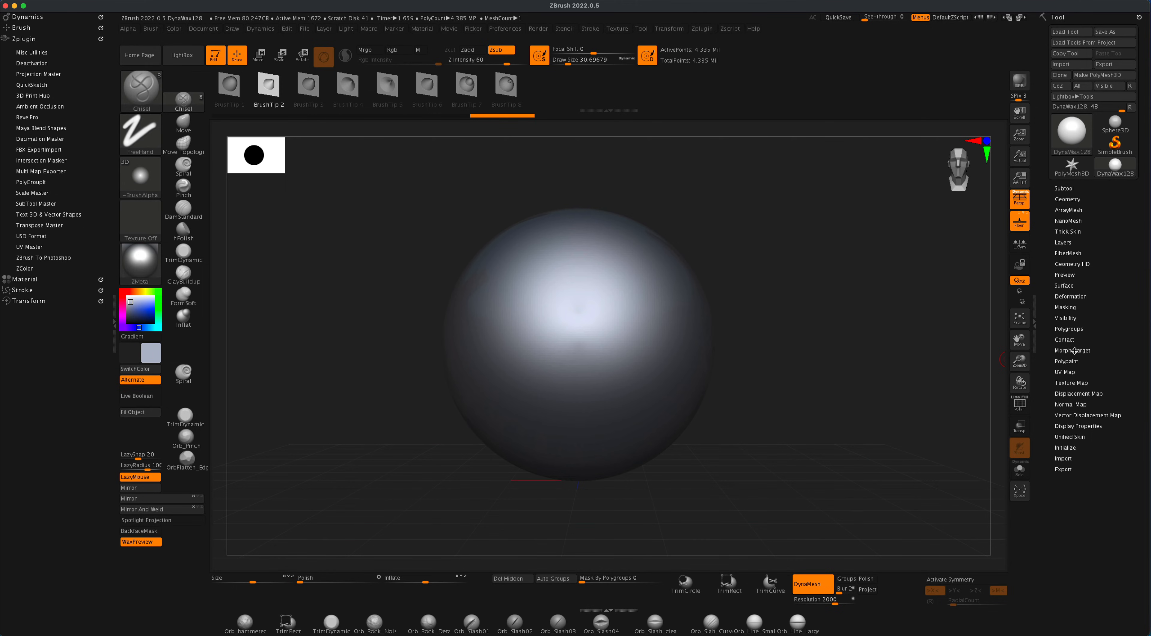
Store the smooth sphere as a morph target via Tool > Morph Target.
{"action": "left_click", "coordinate": [1073, 350]}
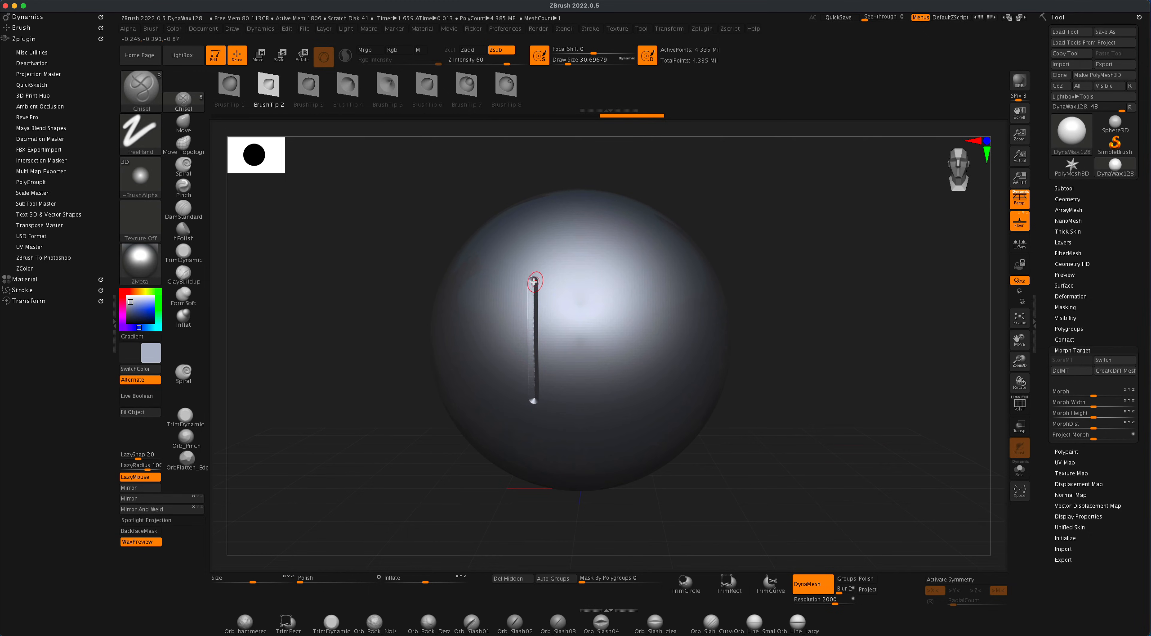
Carve connected vertical and horizontal chisel grooves across the sphere's front.
{"action": "left_click_drag", "start_coordinate": [535, 281], "coordinate": [652, 278]}
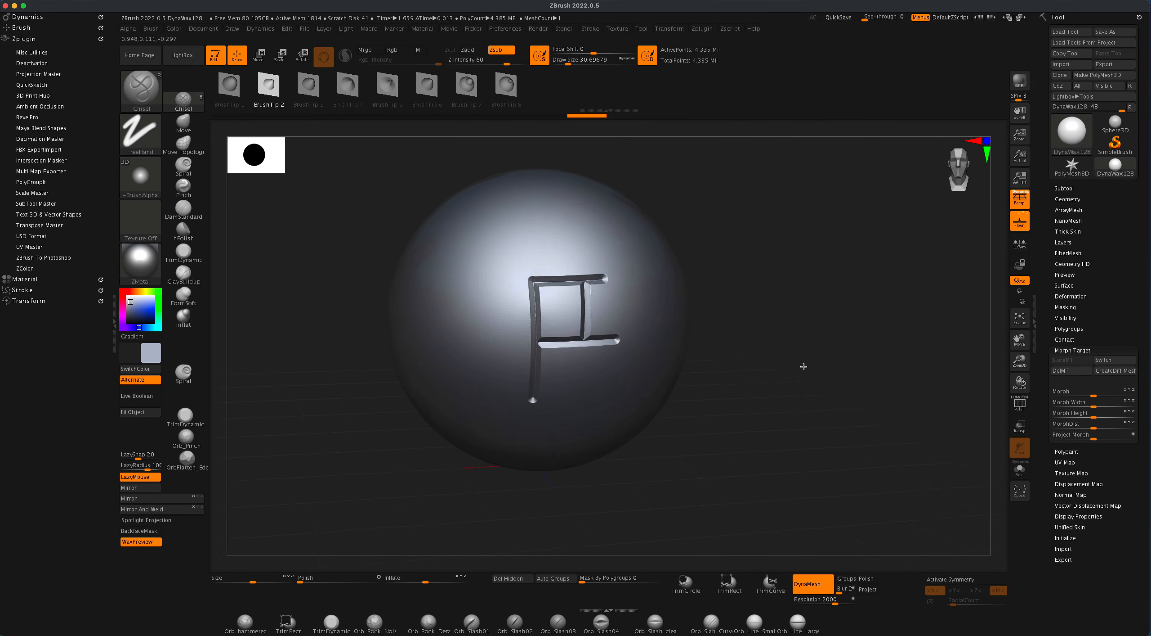
{"action": "left_click_drag", "start_coordinate": [804, 366], "coordinate": [566, 272]}
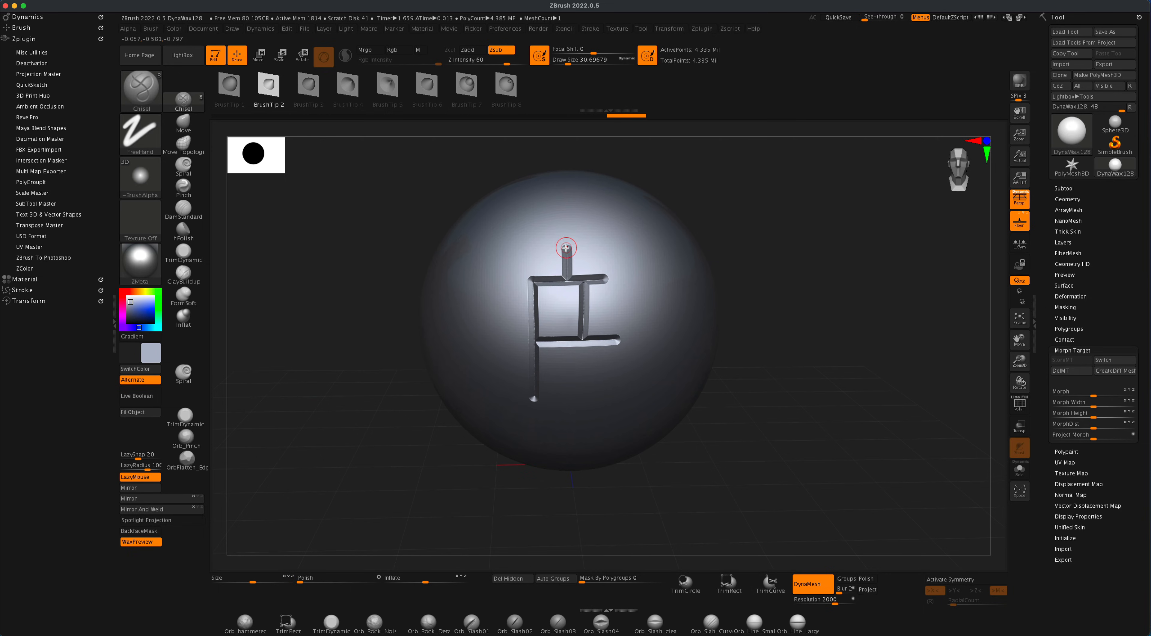
{"action": "left_click_drag", "start_coordinate": [563, 248], "coordinate": [637, 250]}
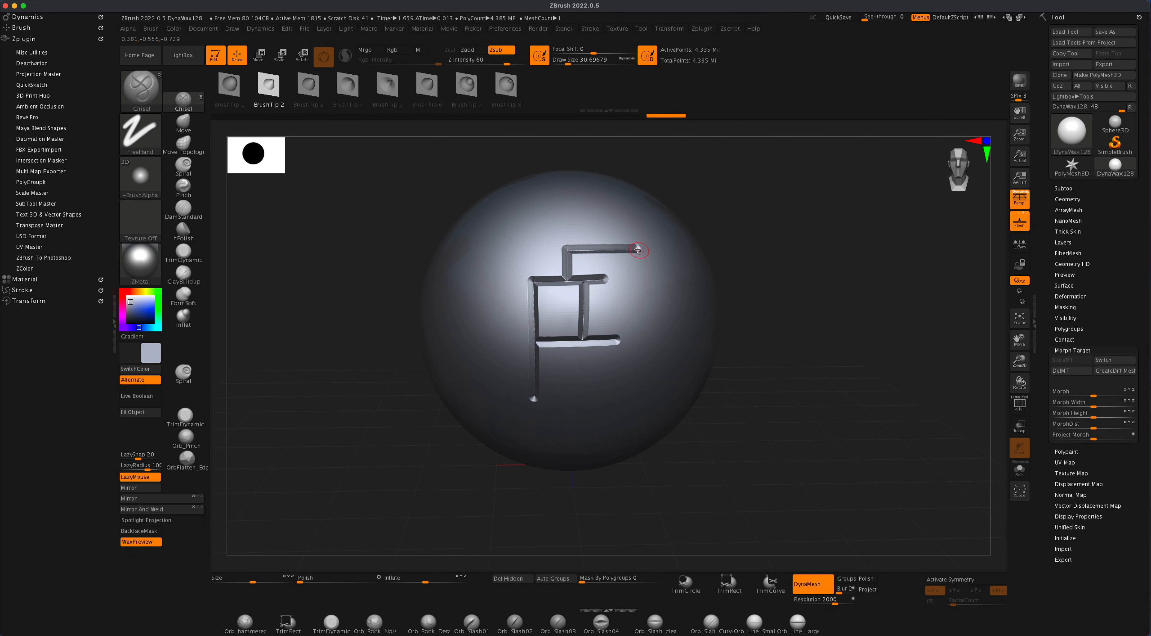
{"action": "left_click_drag", "start_coordinate": [638, 249], "coordinate": [585, 301]}
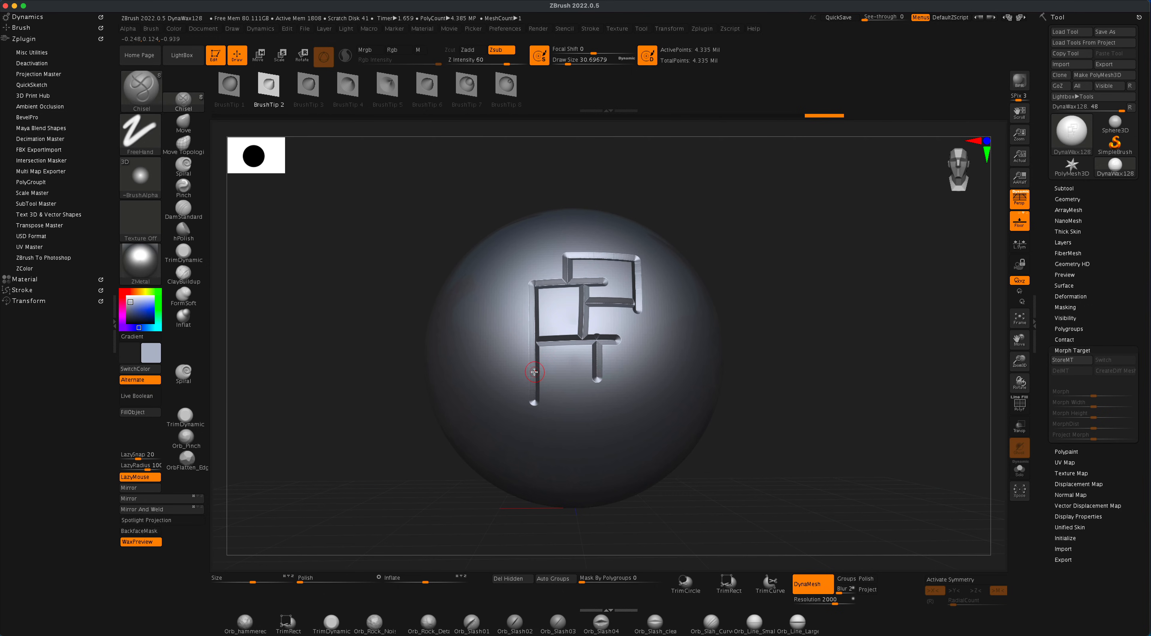
Add connecting panel lines to complete the boxy groove pattern.
{"action": "left_click_drag", "start_coordinate": [534, 371], "coordinate": [642, 370]}
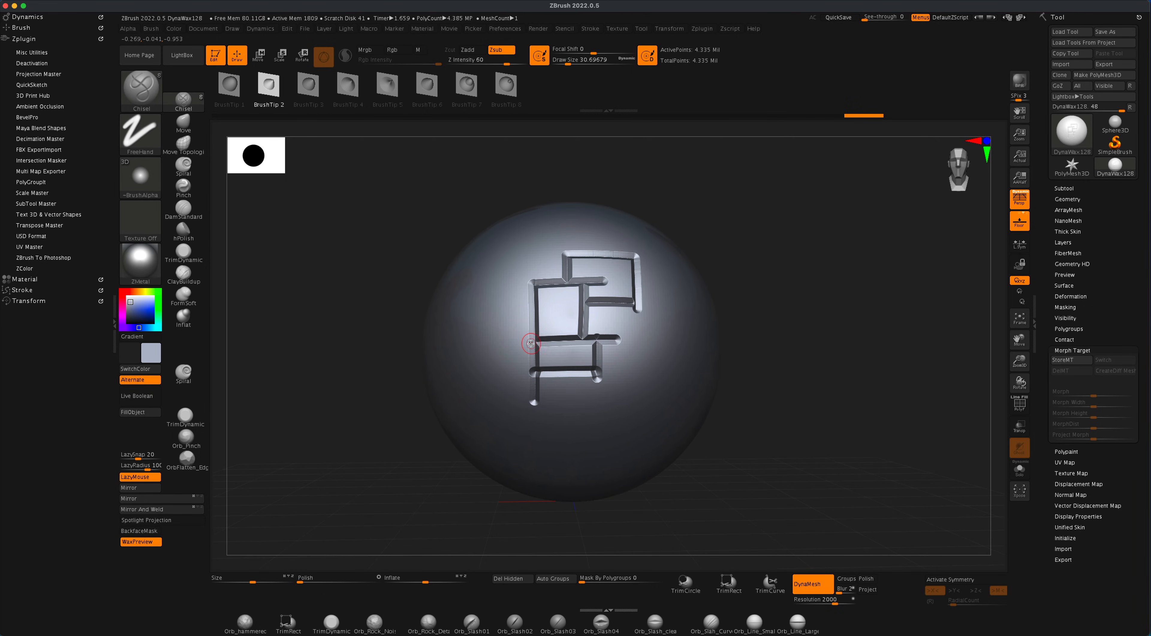
{"action": "left_click_drag", "start_coordinate": [532, 344], "coordinate": [818, 395]}
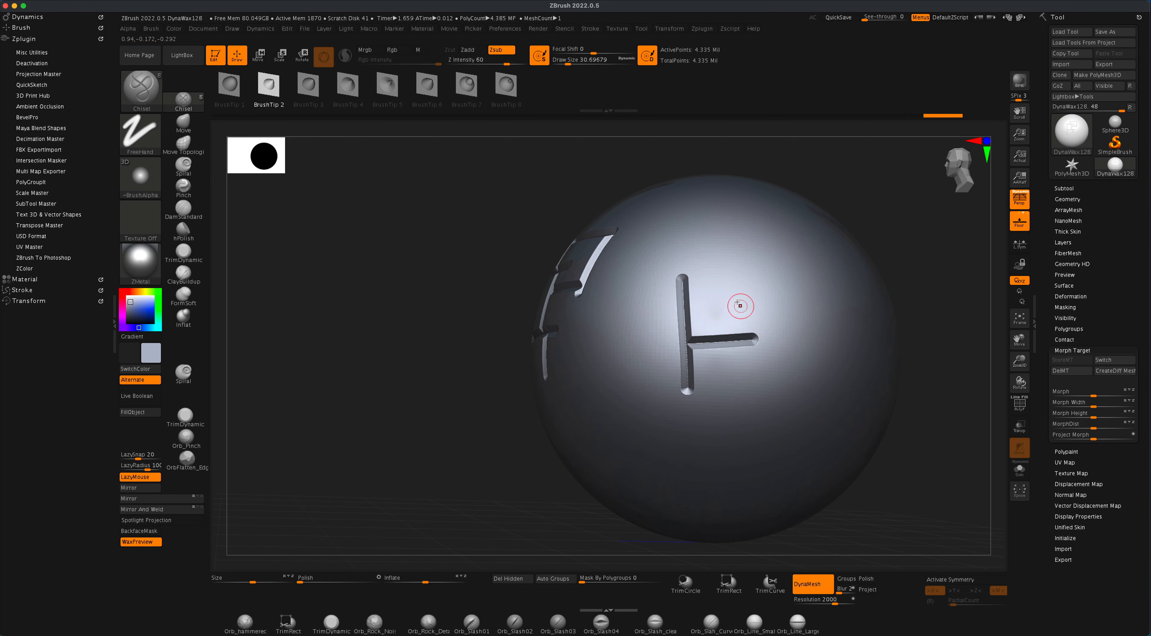
Carve two vertical grooves joined by horizontal rungs into a ladder pattern on another side.
{"action": "left_click_drag", "start_coordinate": [740, 305], "coordinate": [760, 306]}
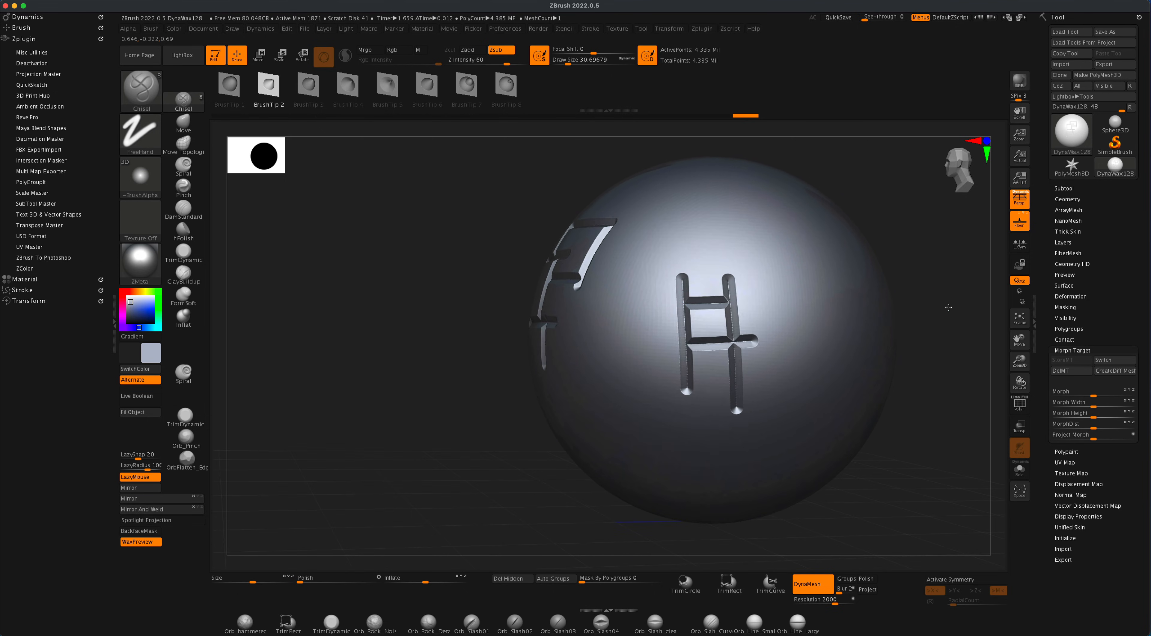
{"action": "mouse_move", "coordinate": [1068, 374]}
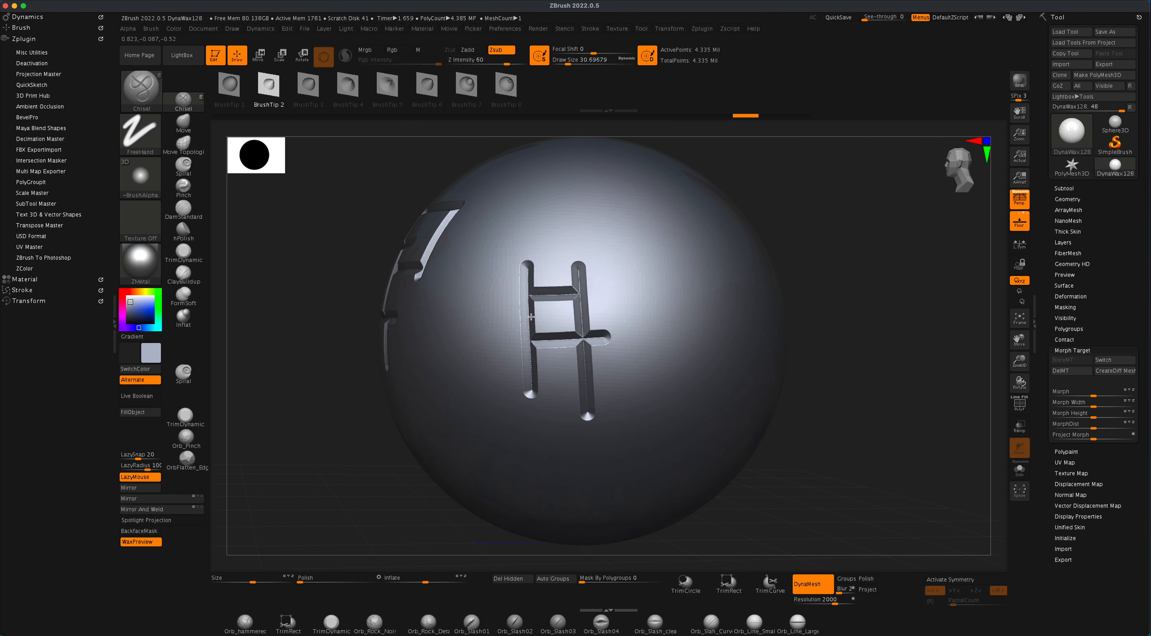
{"action": "left_click_drag", "start_coordinate": [559, 315], "coordinate": [628, 314]}
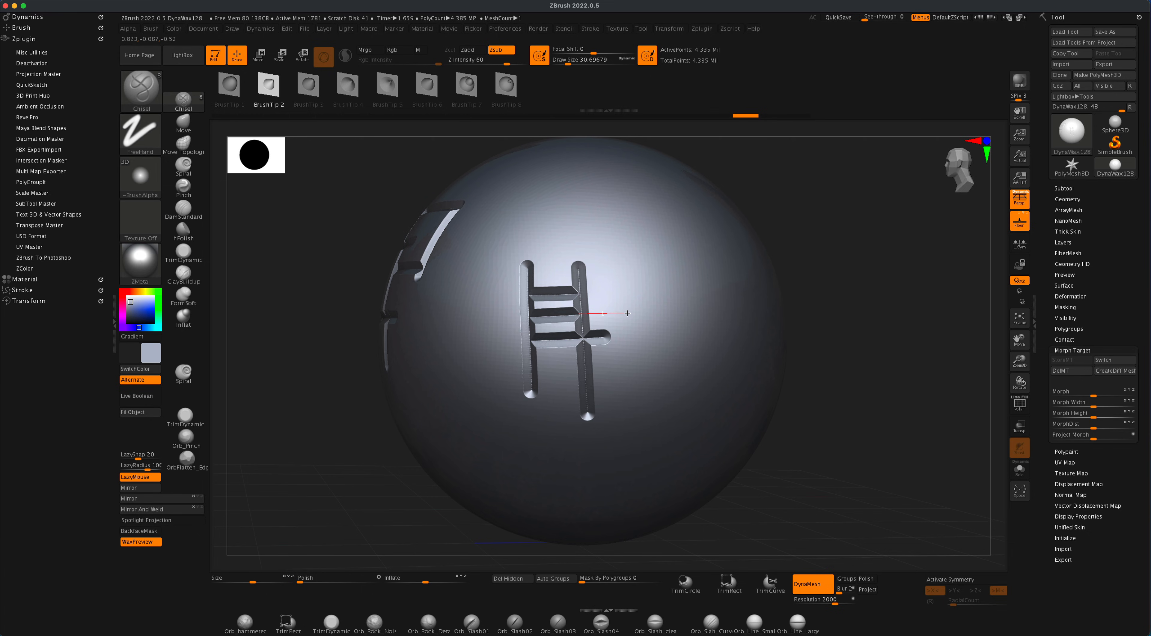